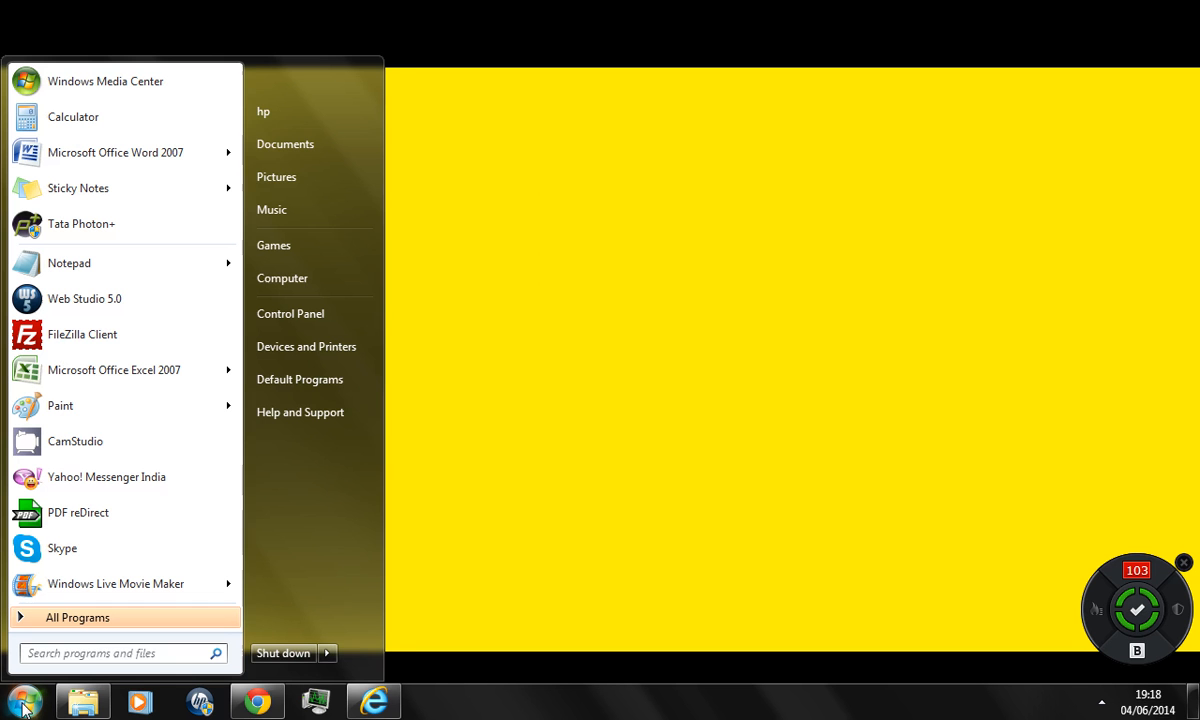
# - Launch CMD from Start search as administrator and approve the User Account Control prompt
pyautogui.click(110, 652)
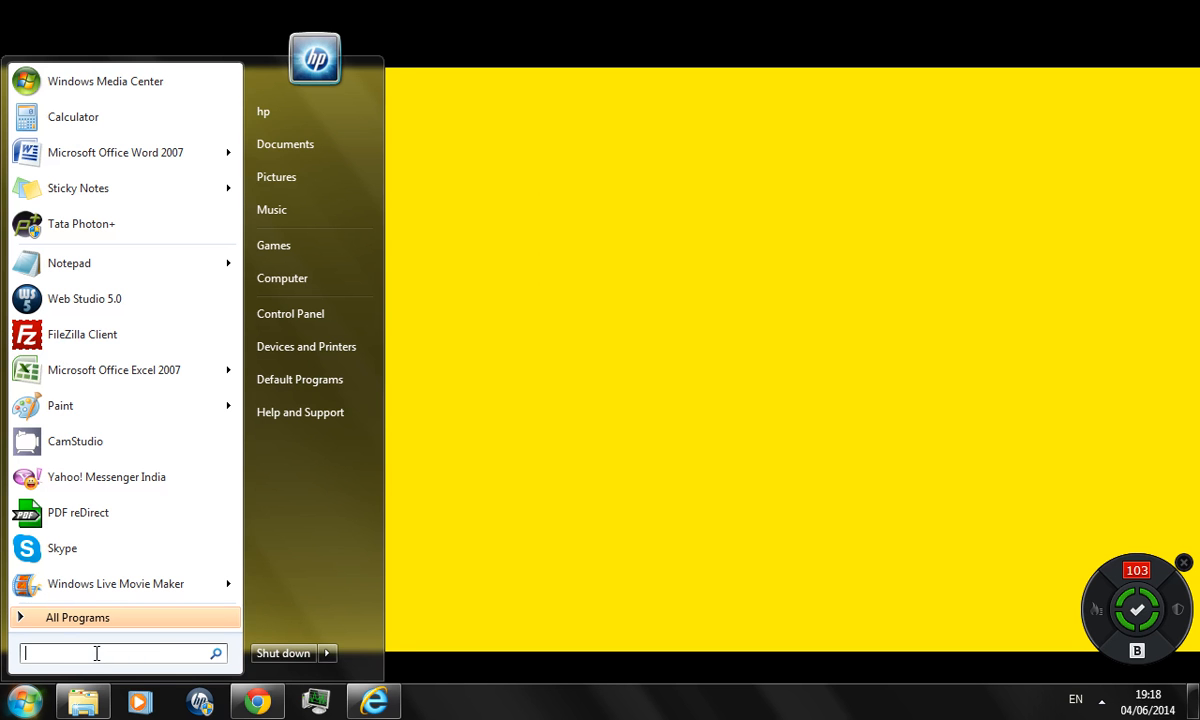
pyautogui.write('CMD')
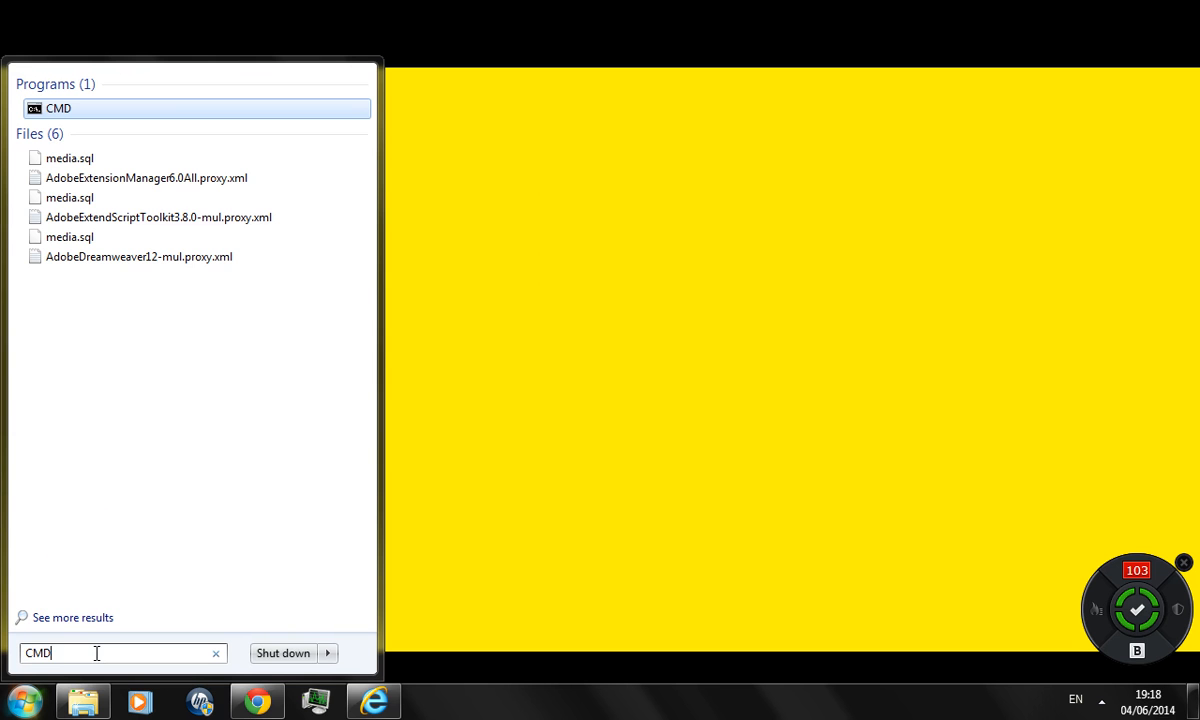
pyautogui.moveTo(50, 108)
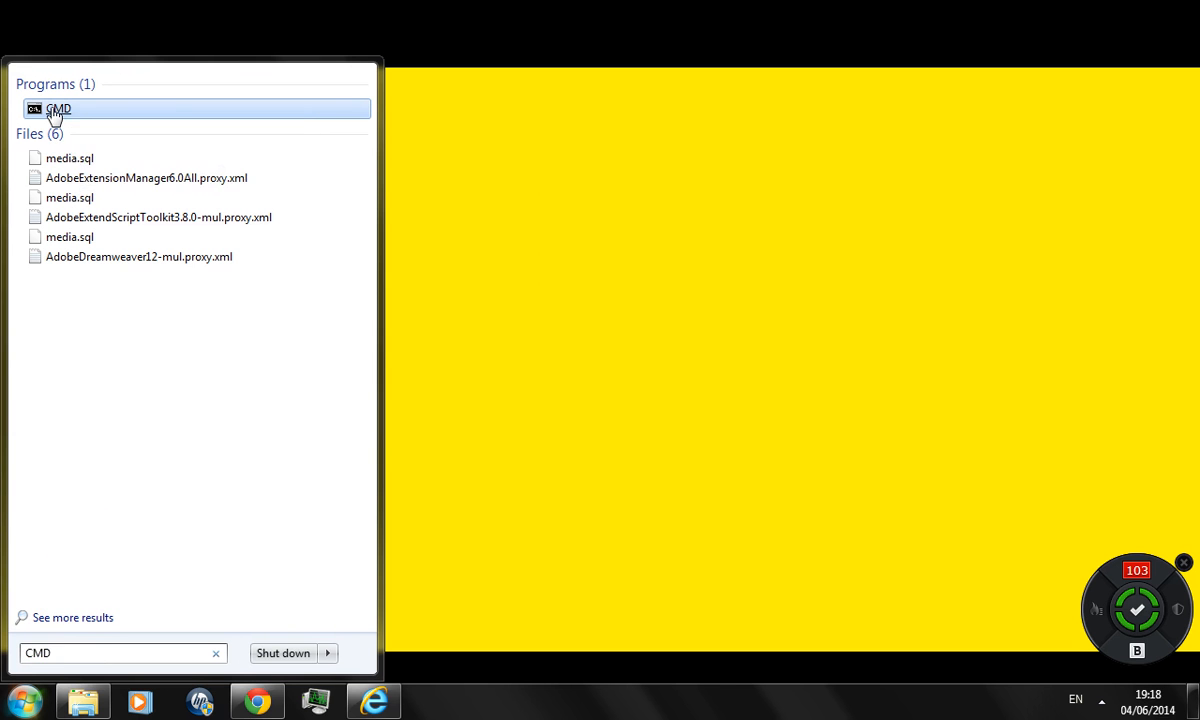
pyautogui.rightClick(58, 108)
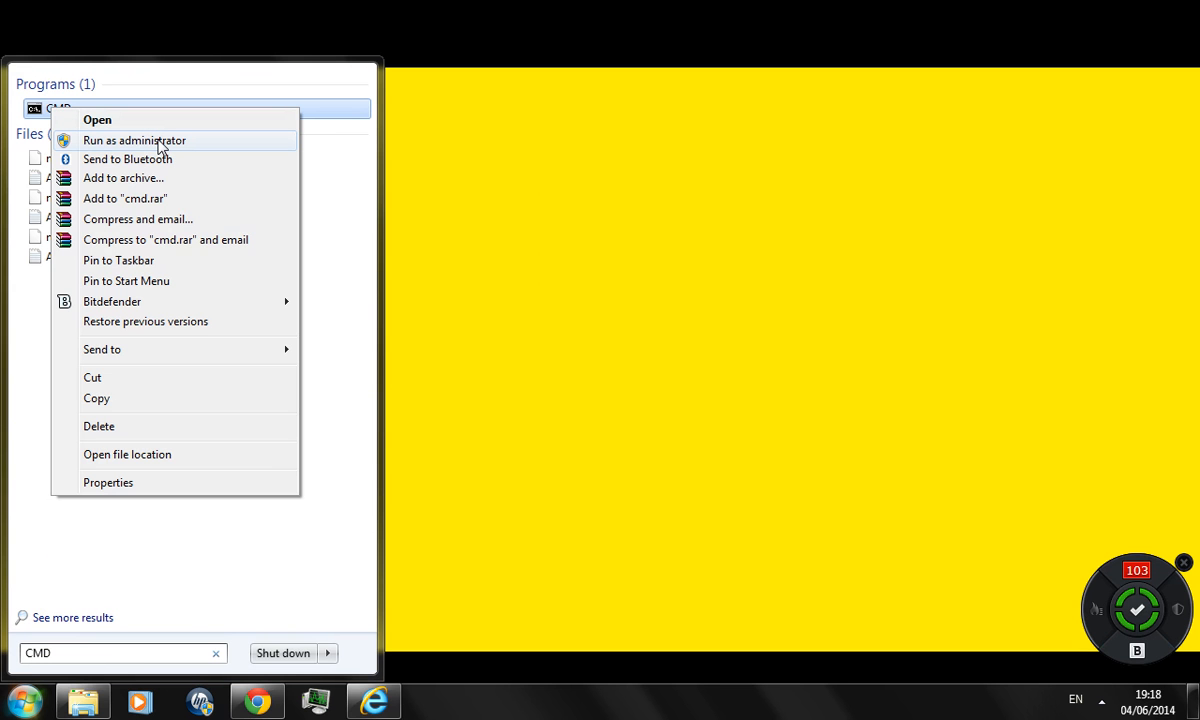
pyautogui.click(134, 140)
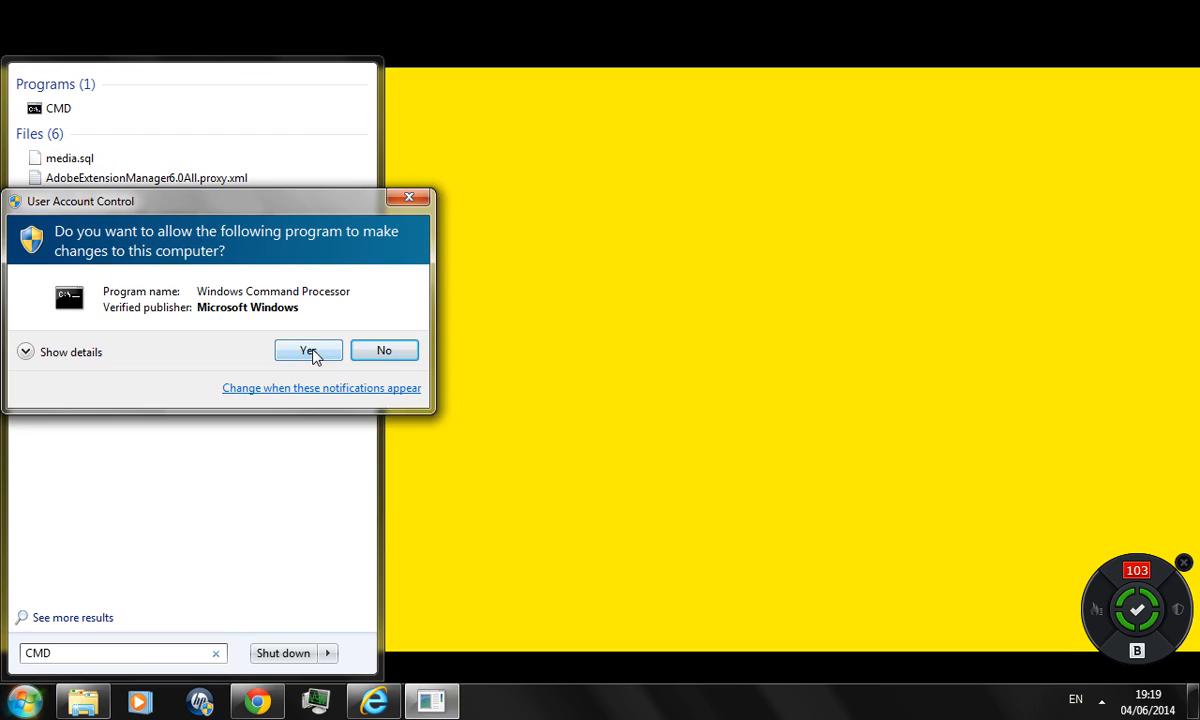
pyautogui.click(308, 350)
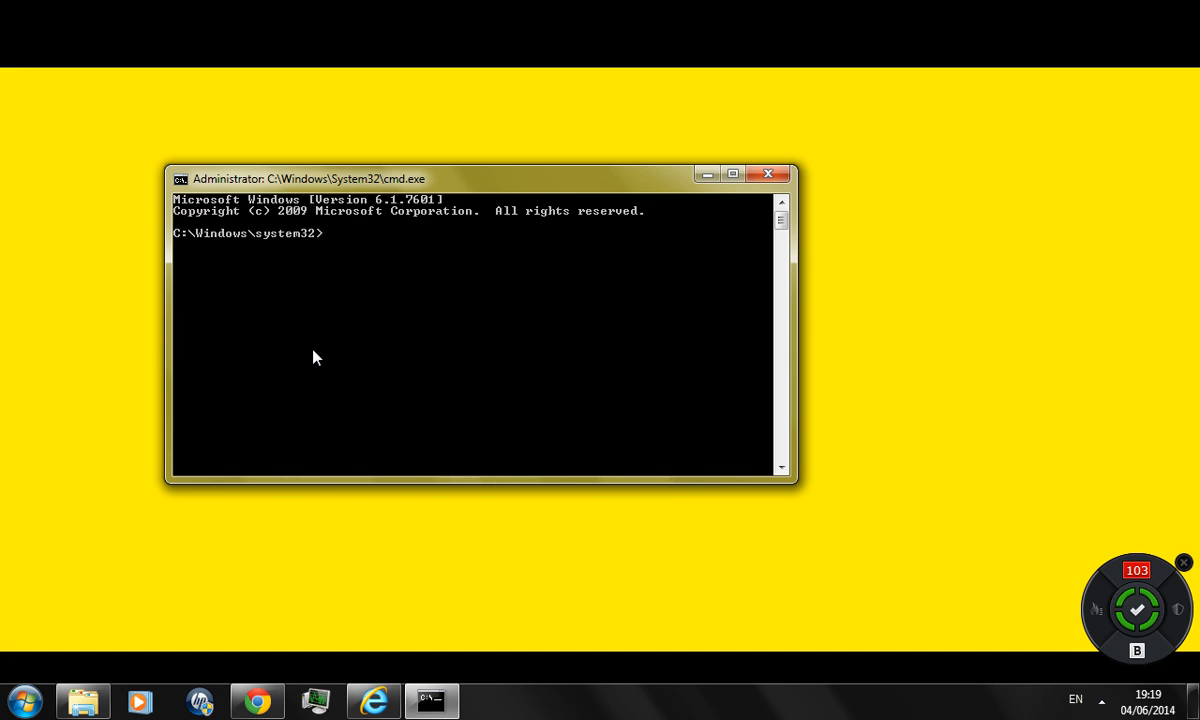
# - Change the working directory from System32 up to Windows and into C:\Windows\SysWOW64
pyautogui.write('CD ..')
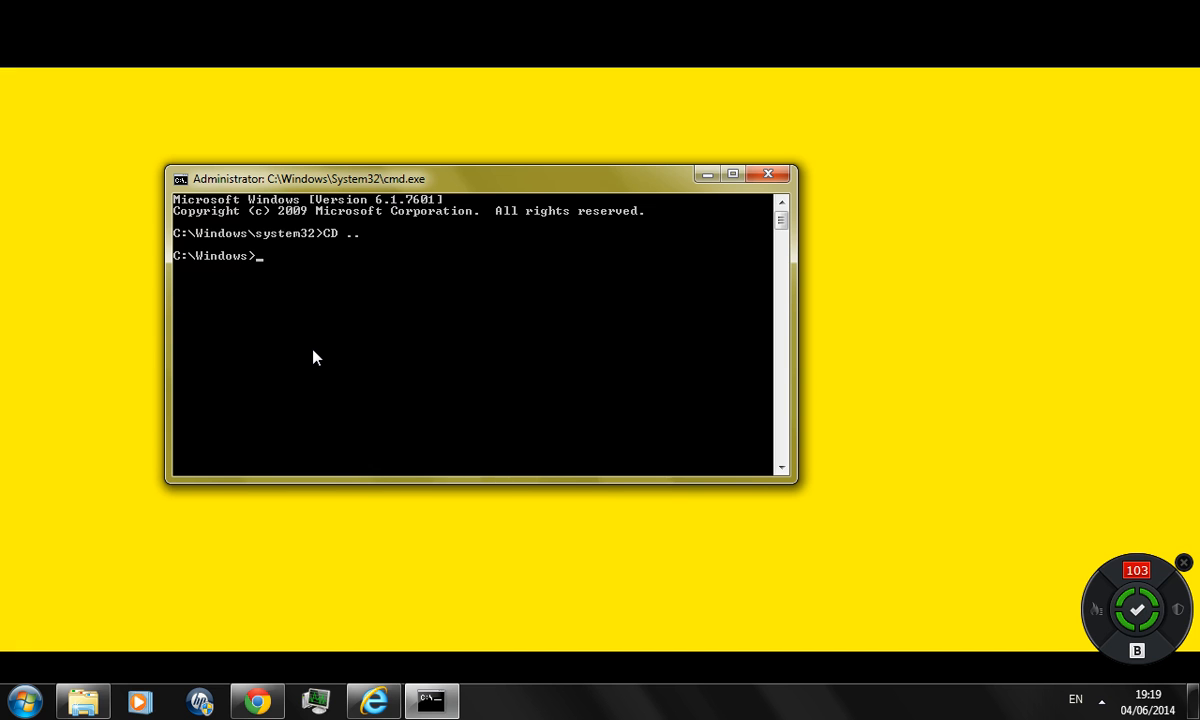
pyautogui.write('CD')
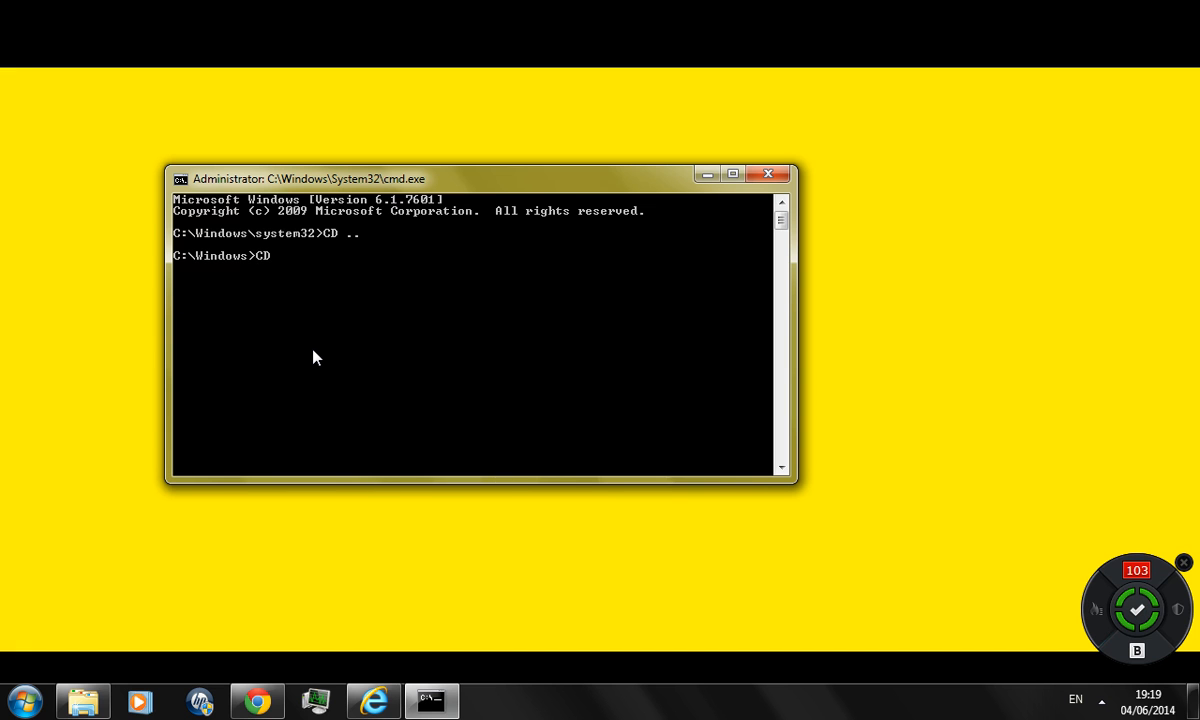
pyautogui.write('SYS')
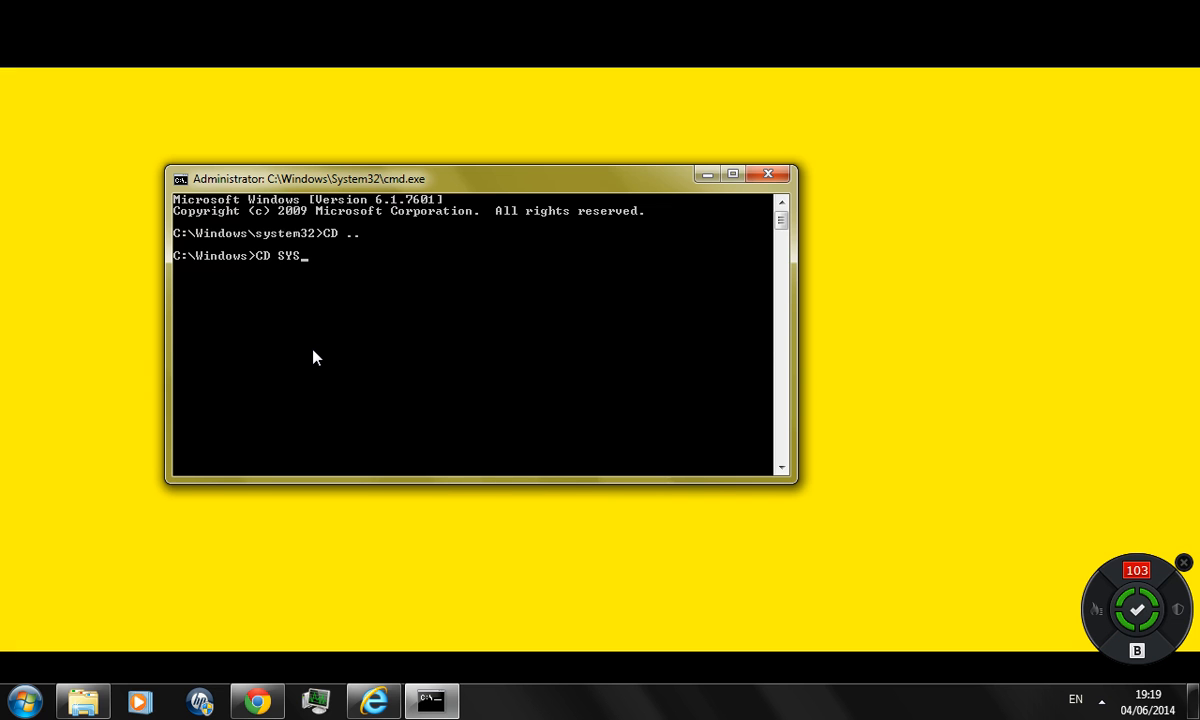
pyautogui.write('WOW64')
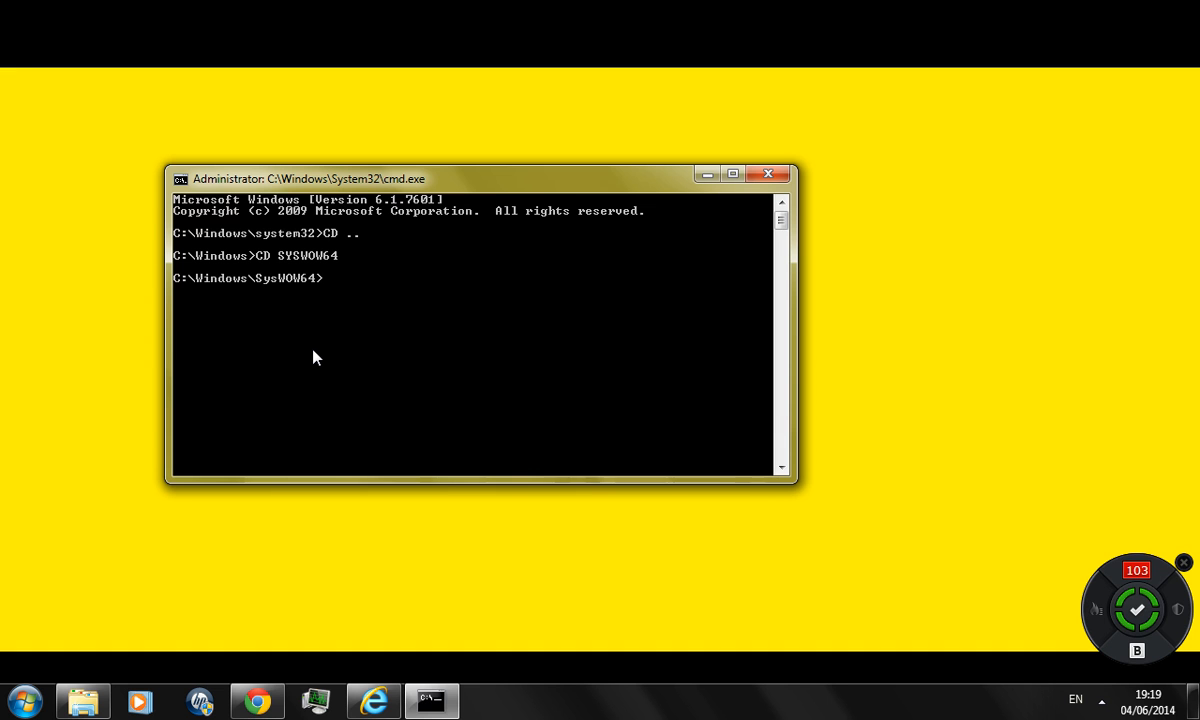
# - Run REGSVR32 SPR32X30.OCX and acknowledge the successful registration message
pyautogui.write('REG')
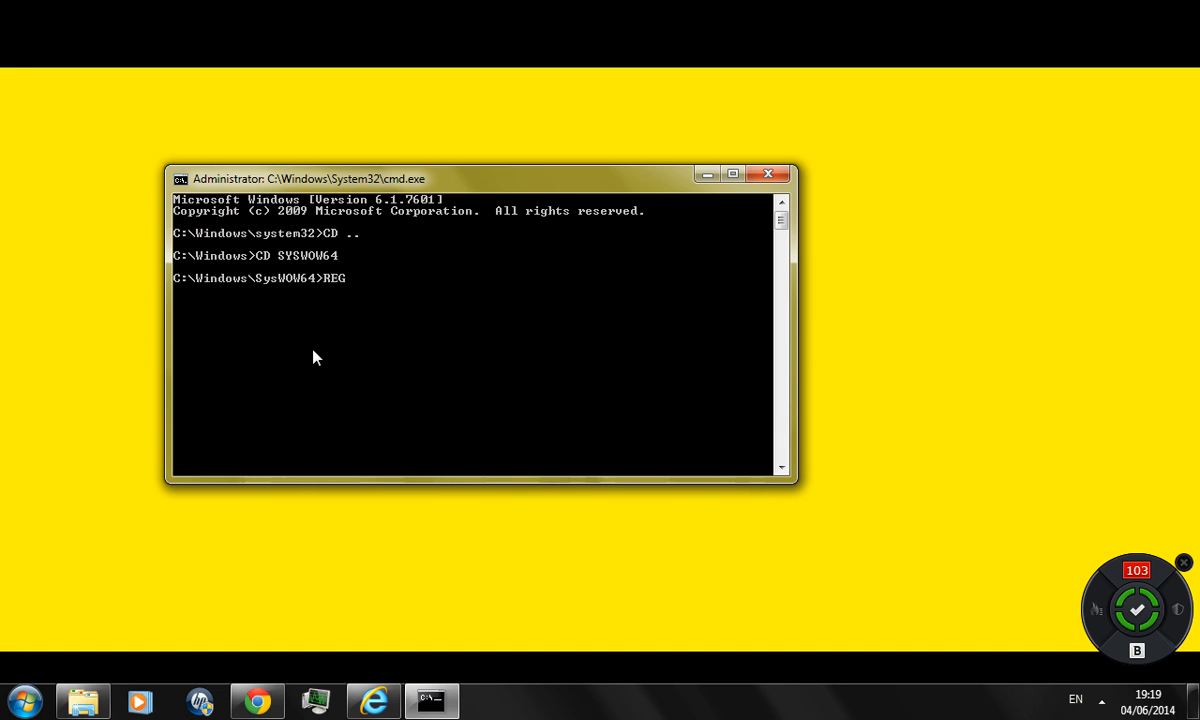
pyautogui.write('SVR')
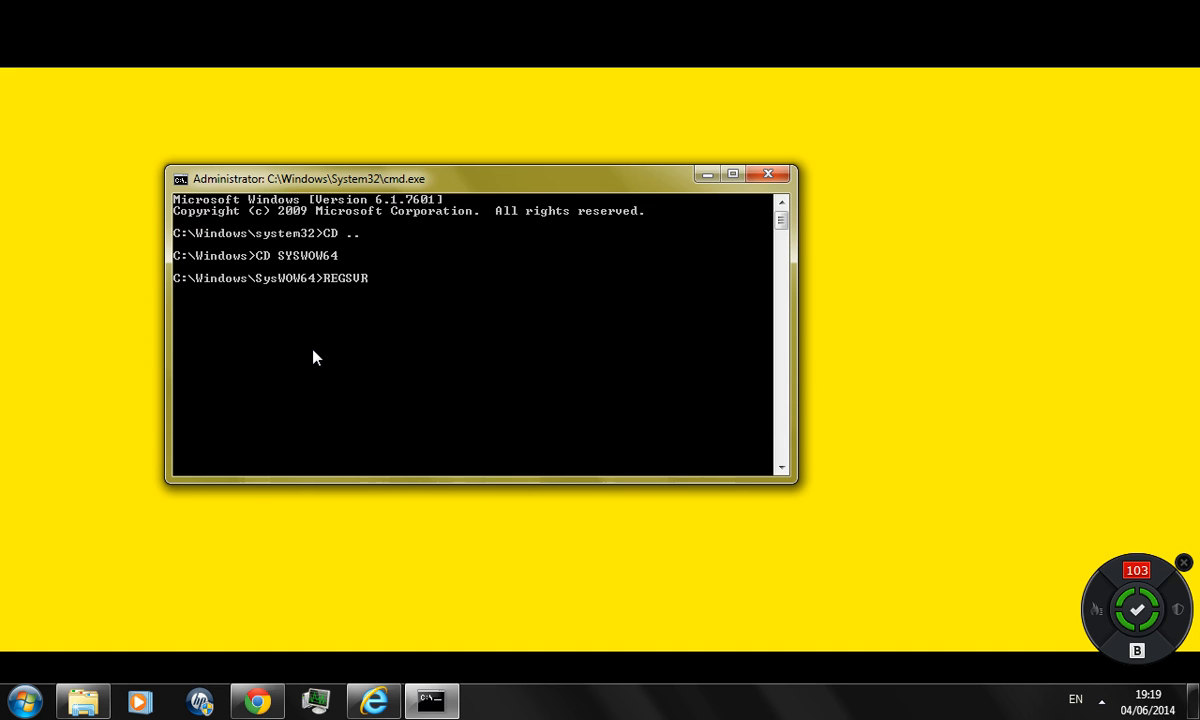
pyautogui.write('32')
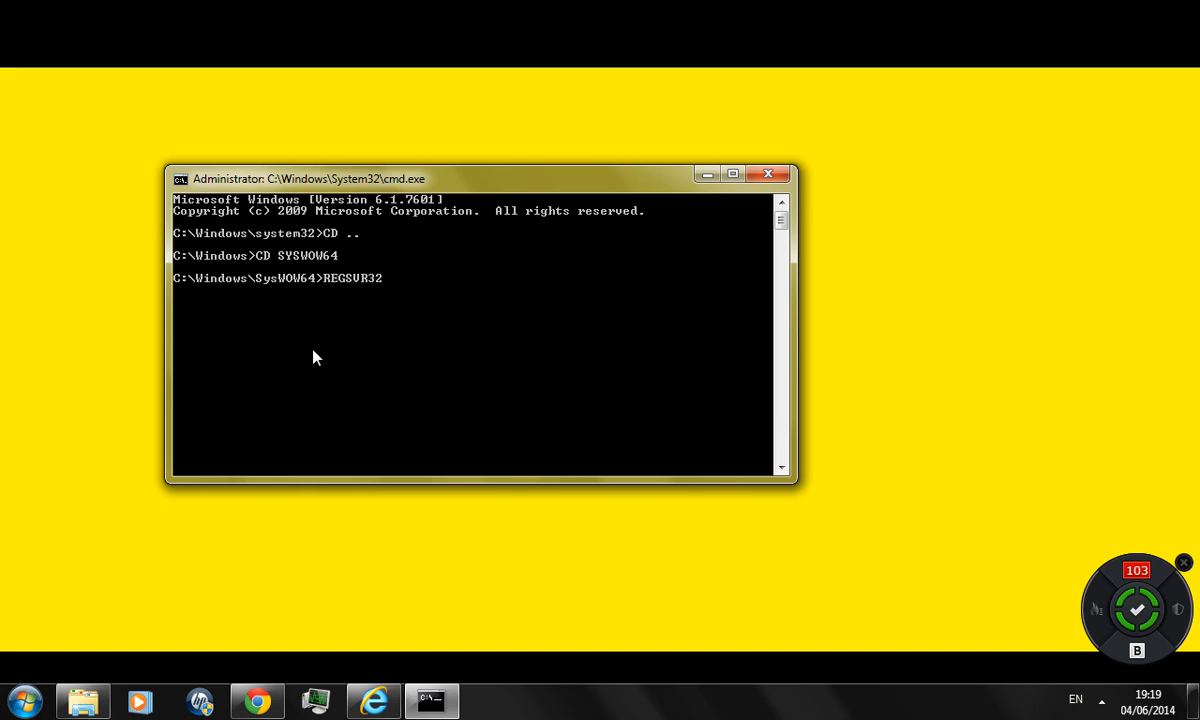
pyautogui.write('SP')
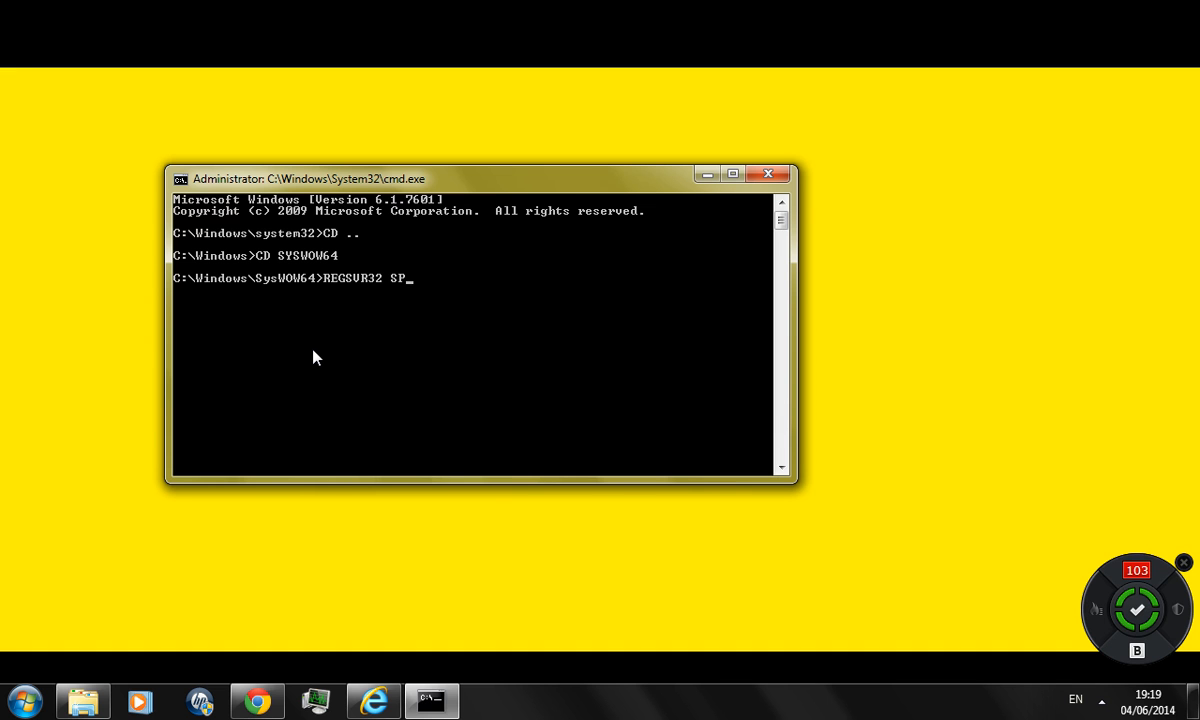
pyautogui.write('R')
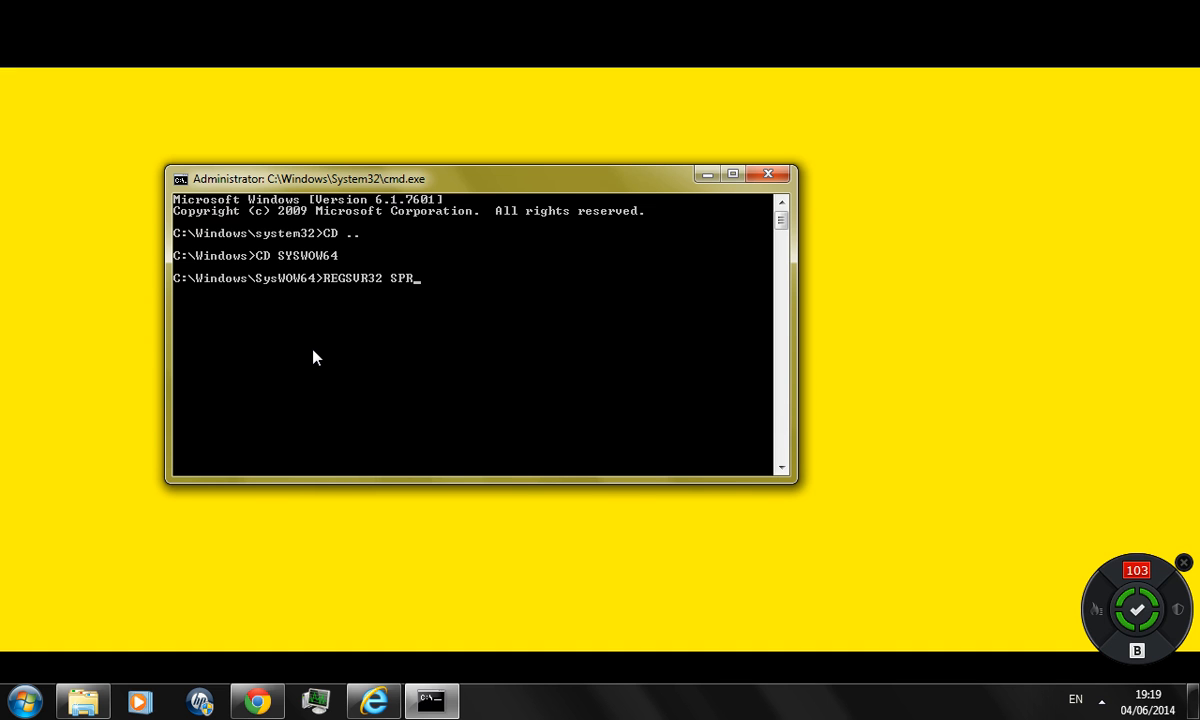
pyautogui.write('32')
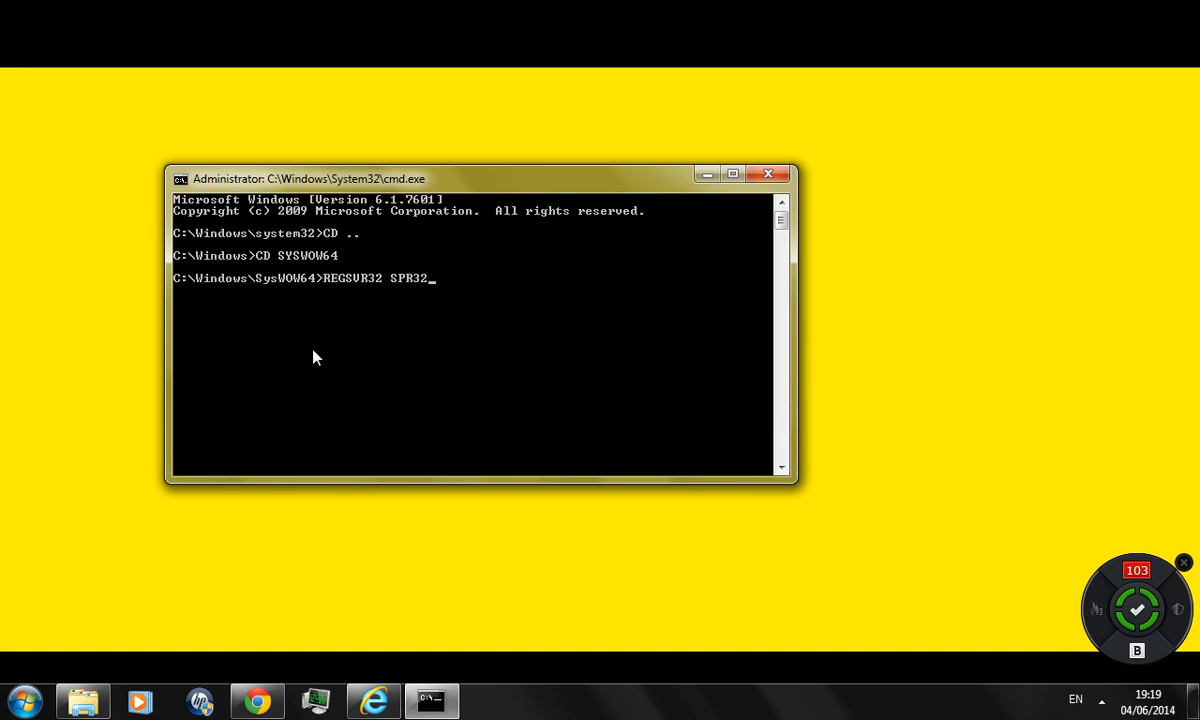
pyautogui.write('X30')
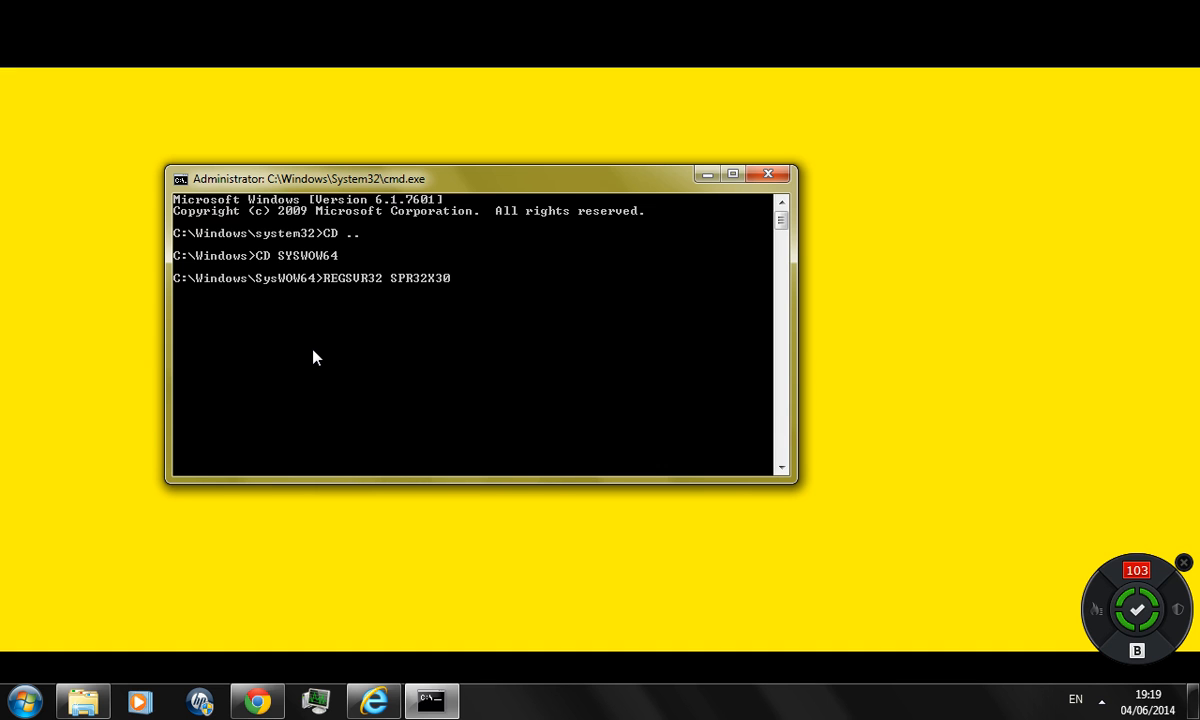
pyautogui.write('.O')
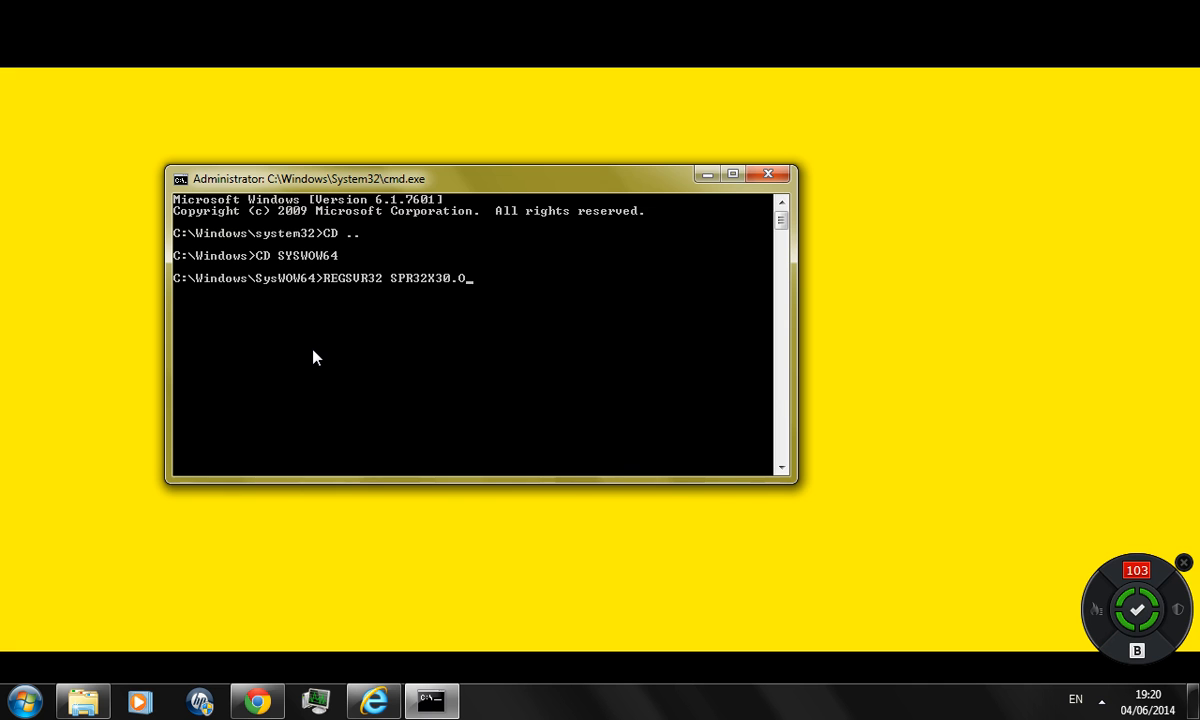
pyautogui.write('CX')
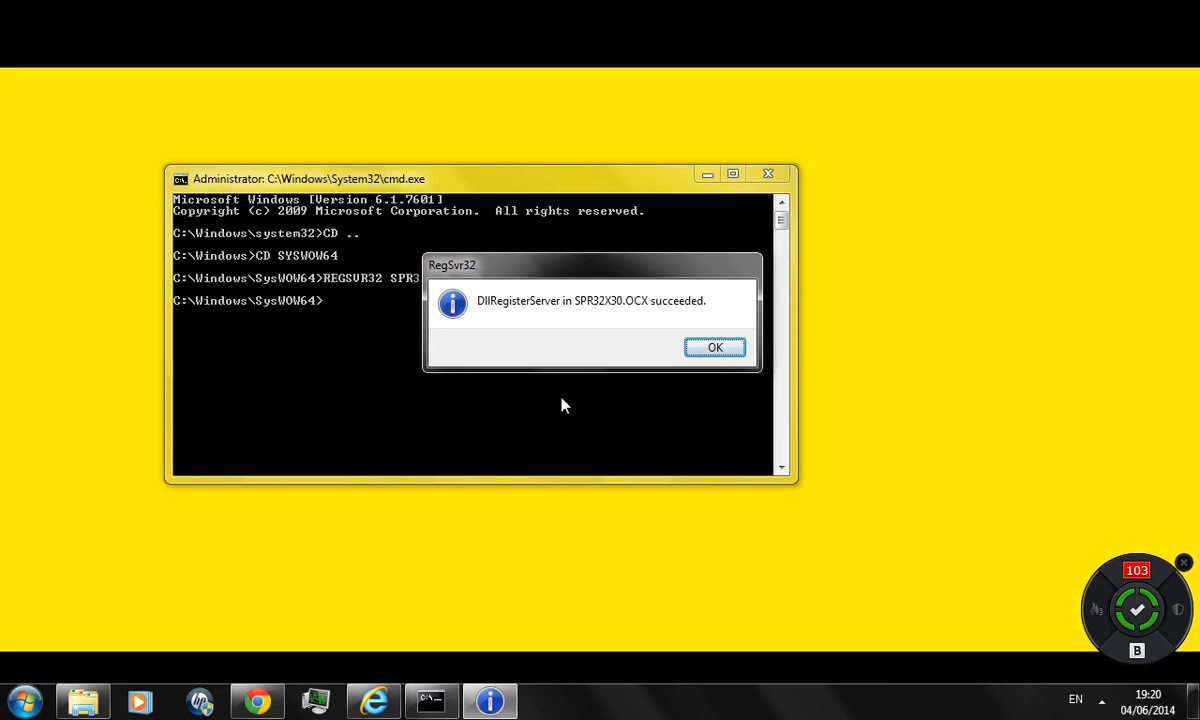
pyautogui.moveTo(716, 348)
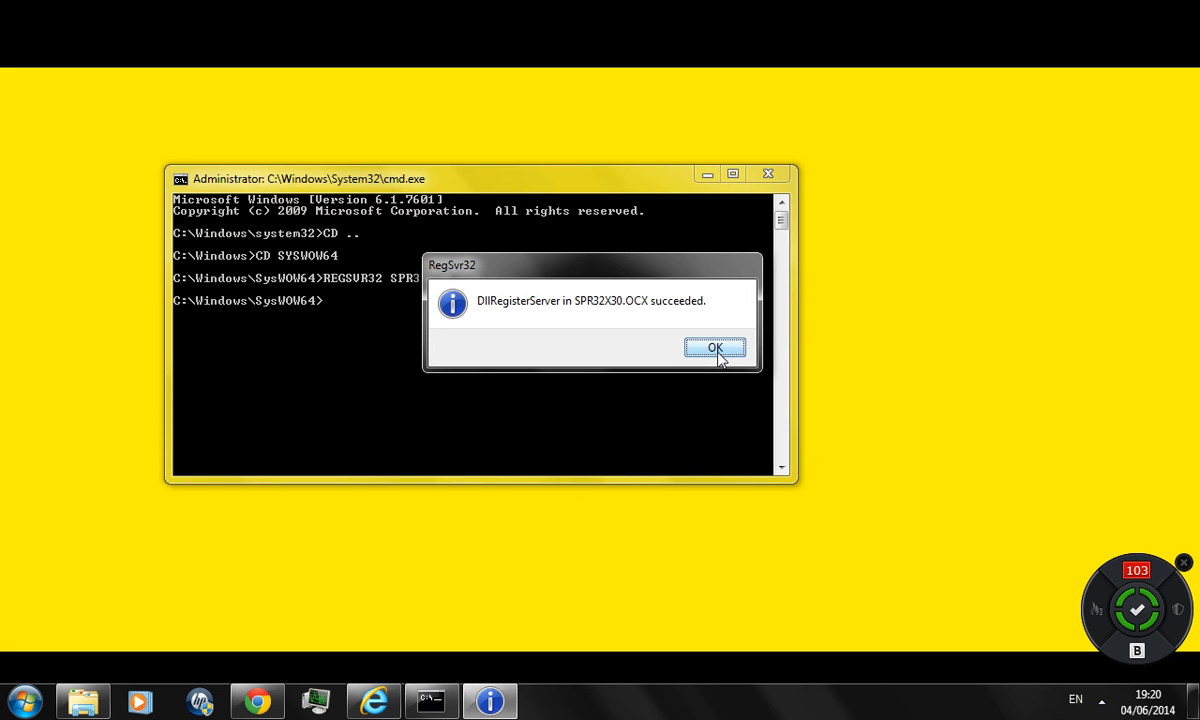
pyautogui.click(714, 348)
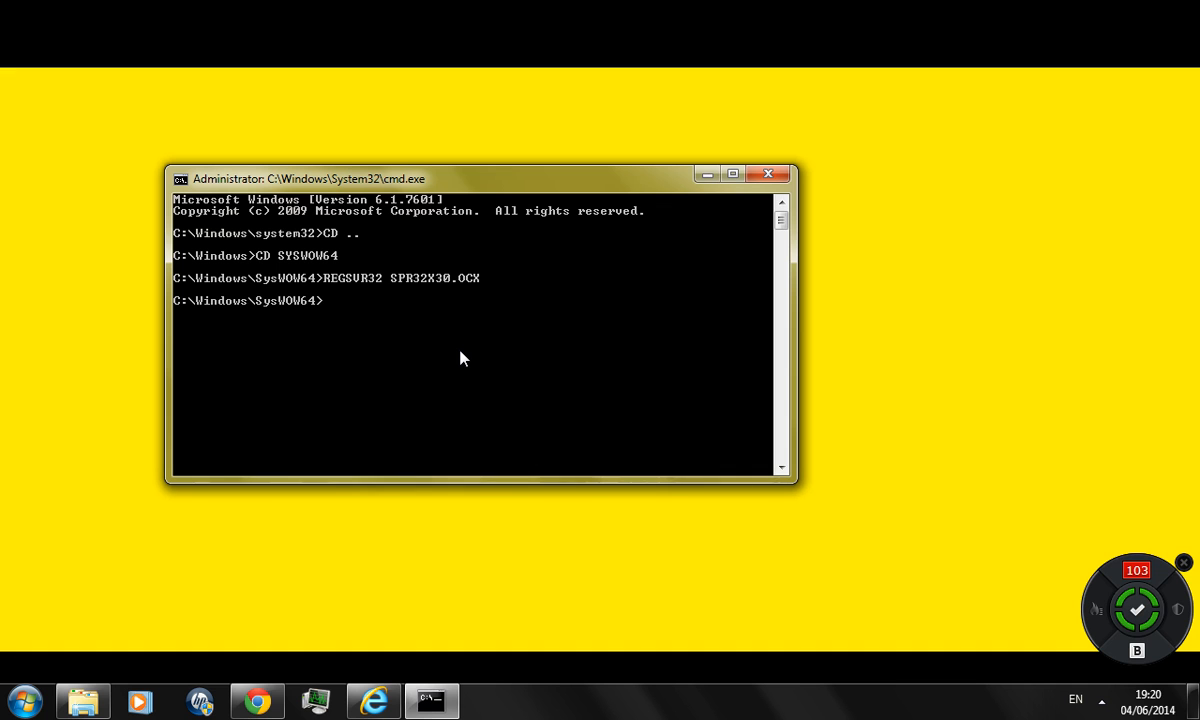
# - Run REGSVR32 TABCTL32.OCX and acknowledge the successful registration message
pyautogui.write('REGSVR32')
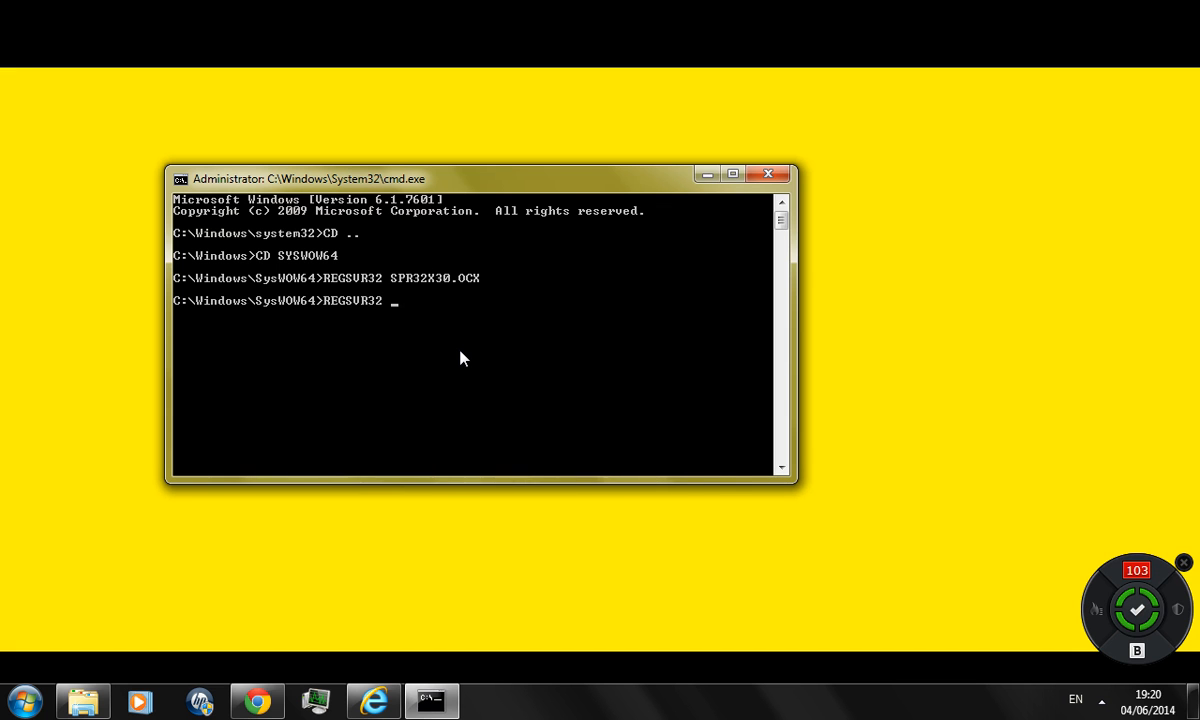
pyautogui.write('TAB')
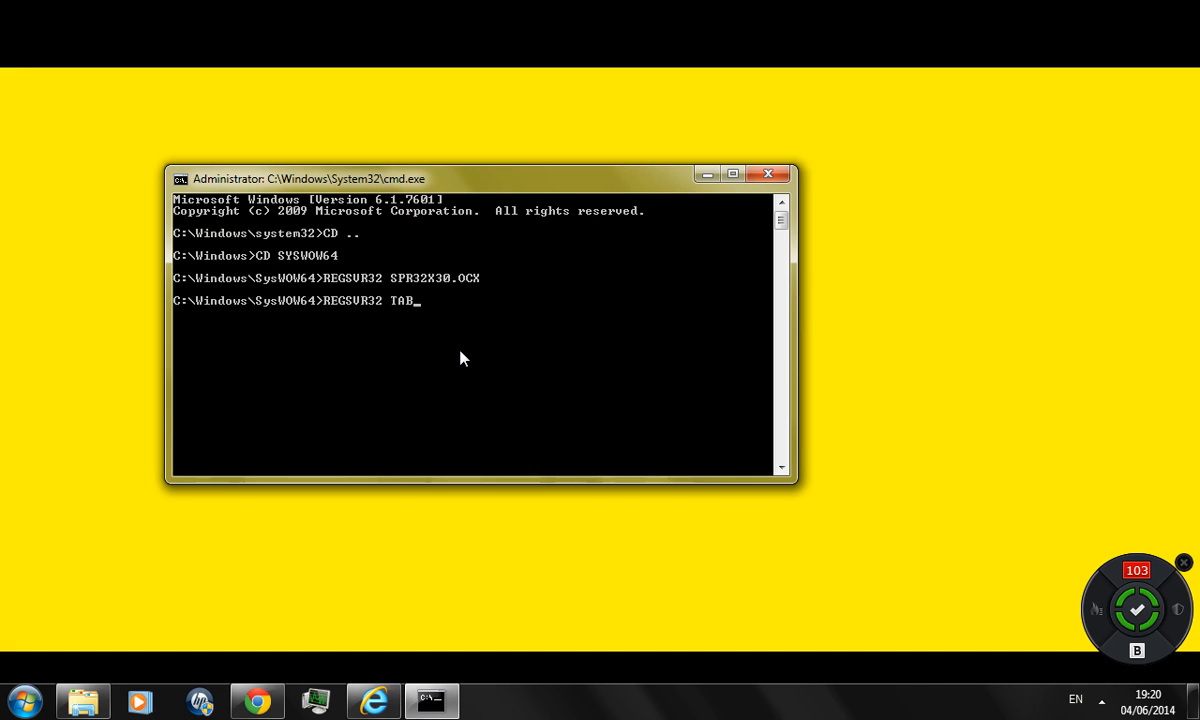
pyautogui.write('CTL')
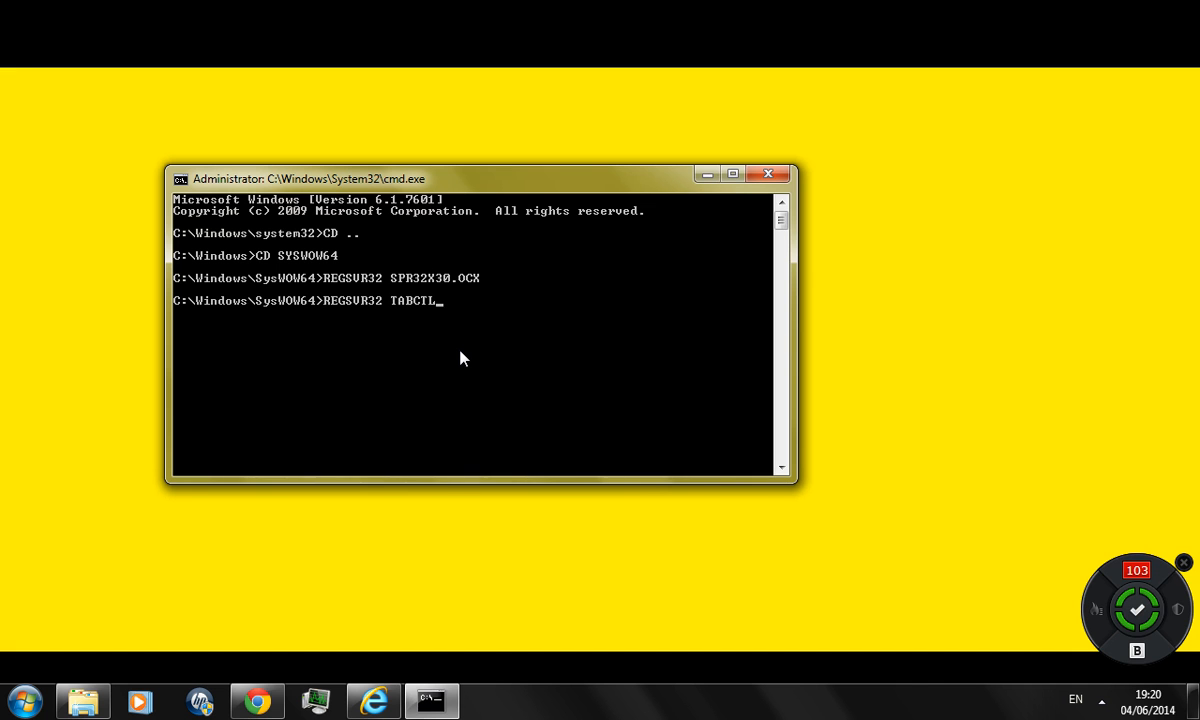
pyautogui.write('32.')
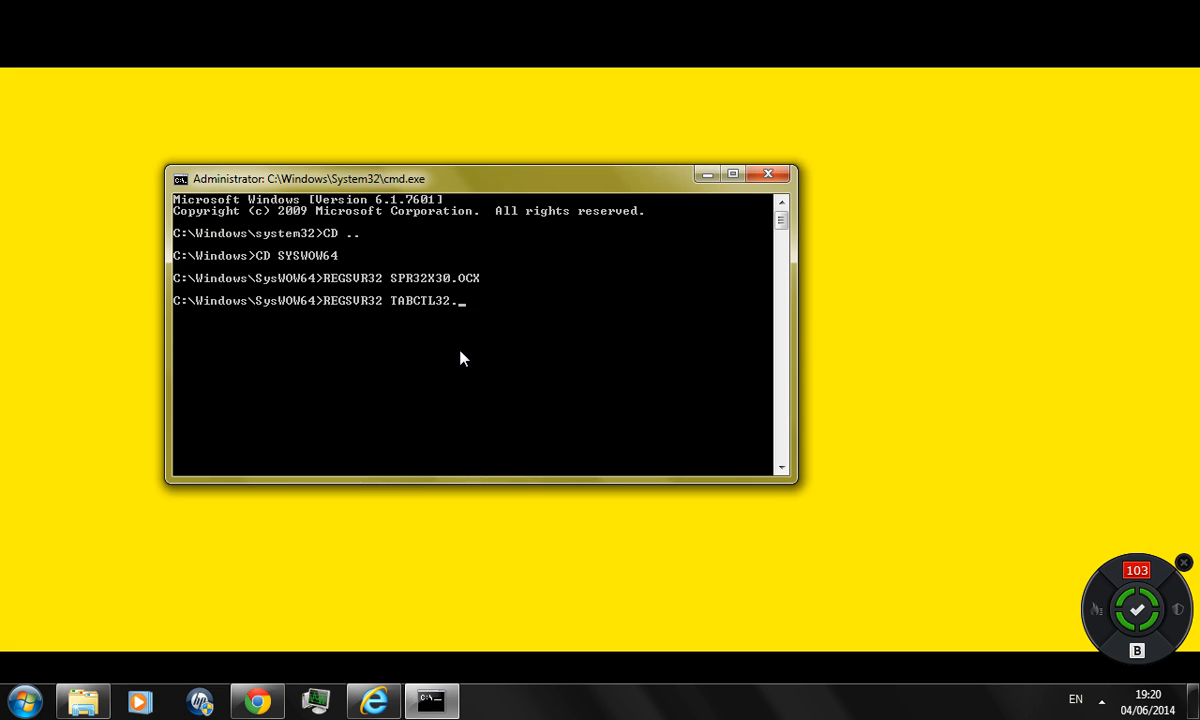
pyautogui.write('.OCX')
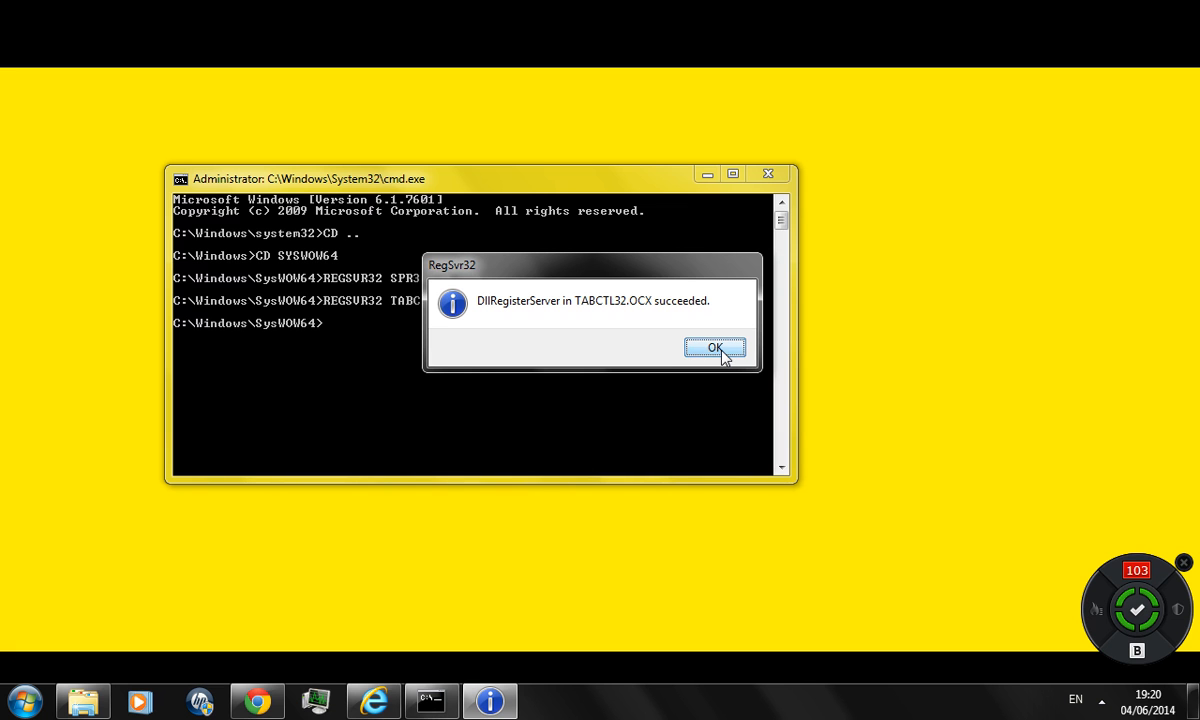
pyautogui.click(714, 348)
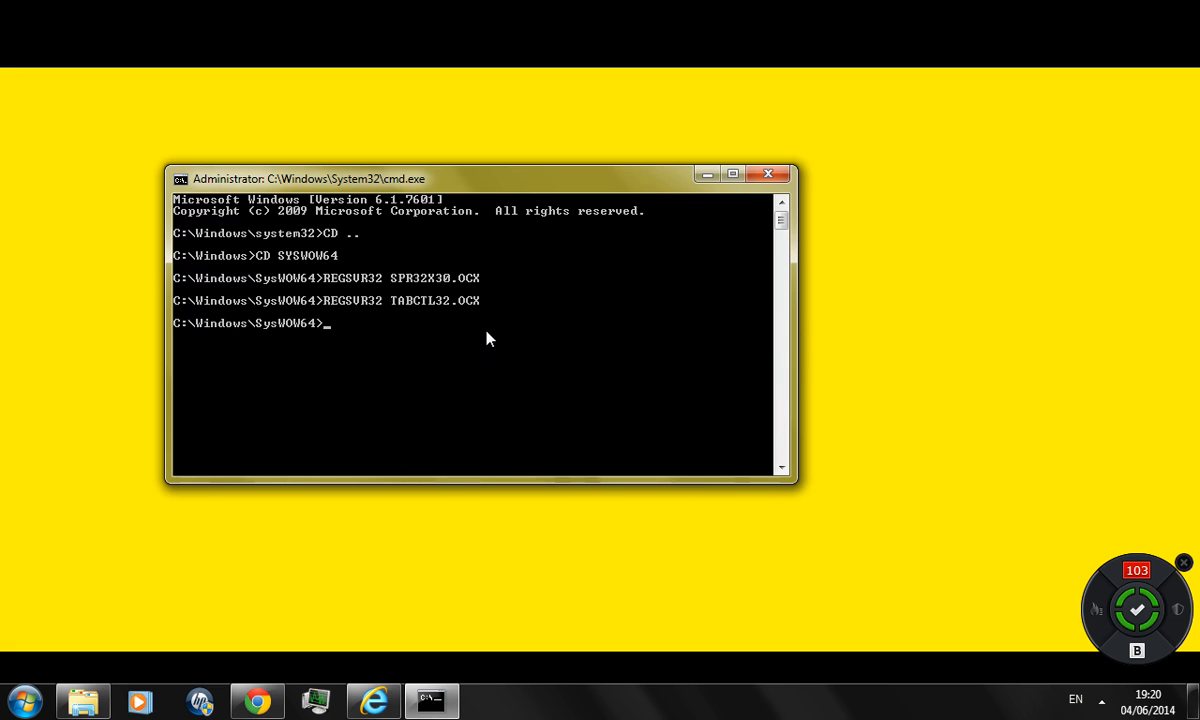
# - Run REGSVR32 COMDLG32.OCX and acknowledge the successful registration message
pyautogui.write('RE')
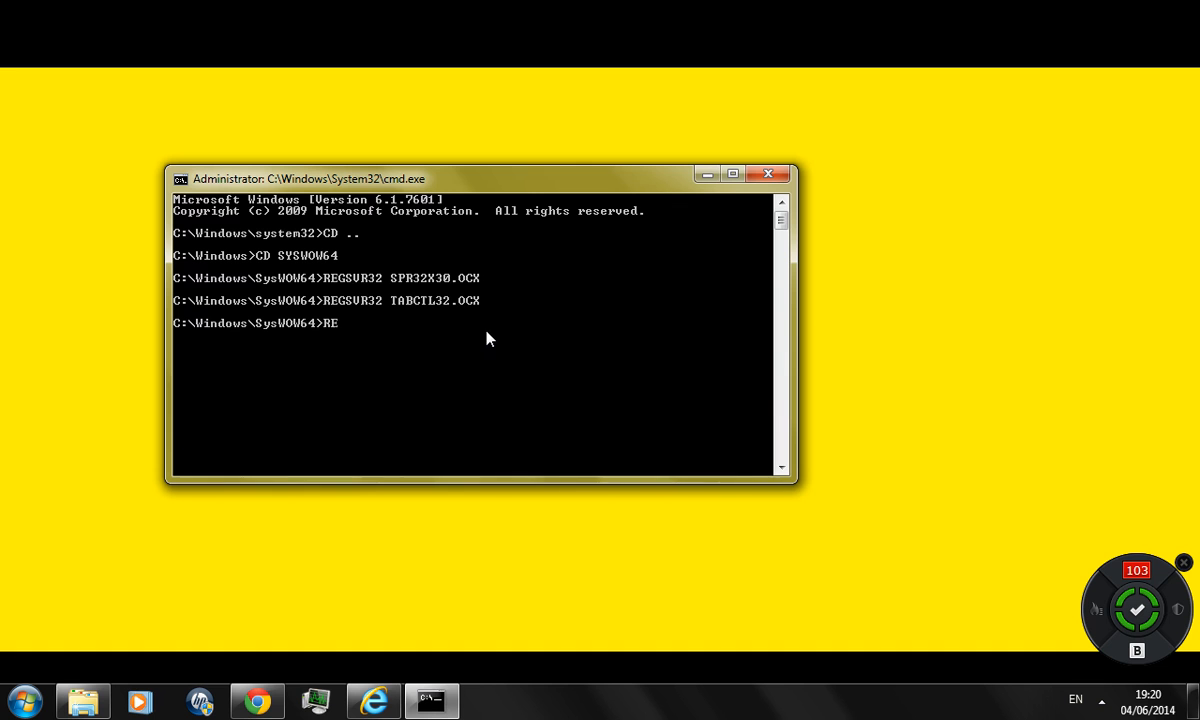
pyautogui.write('GSVR')
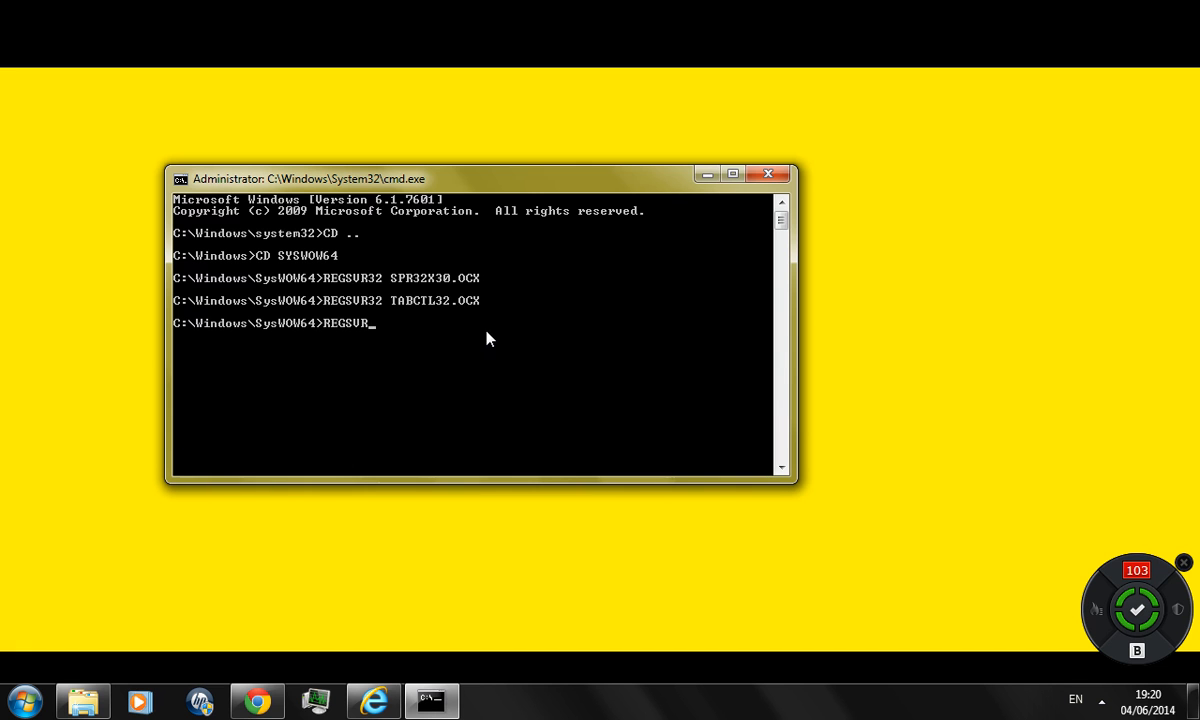
pyautogui.write('32')
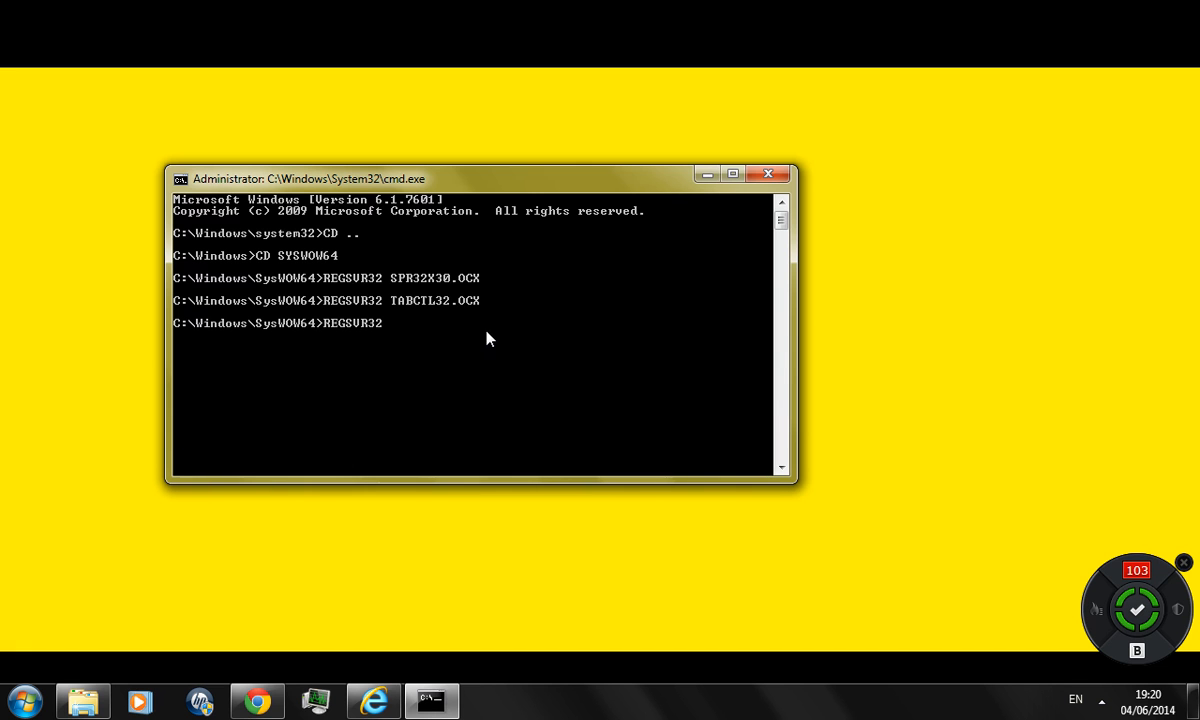
pyautogui.write('CP')
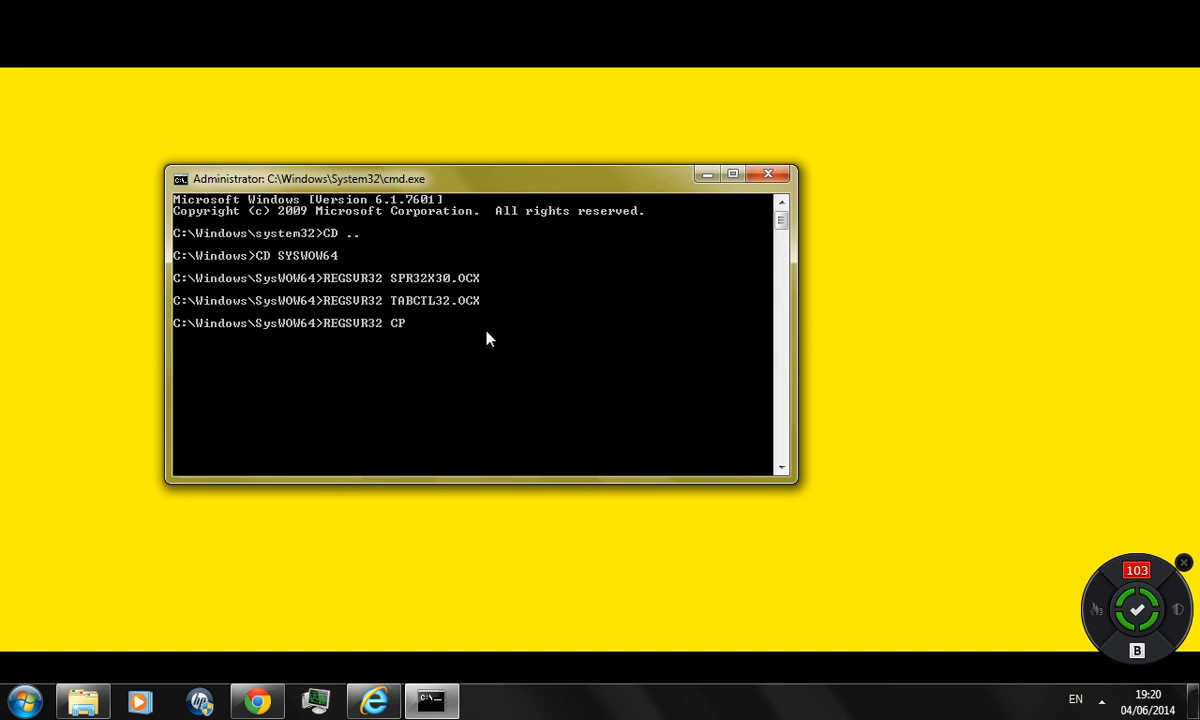
pyautogui.write('OM')
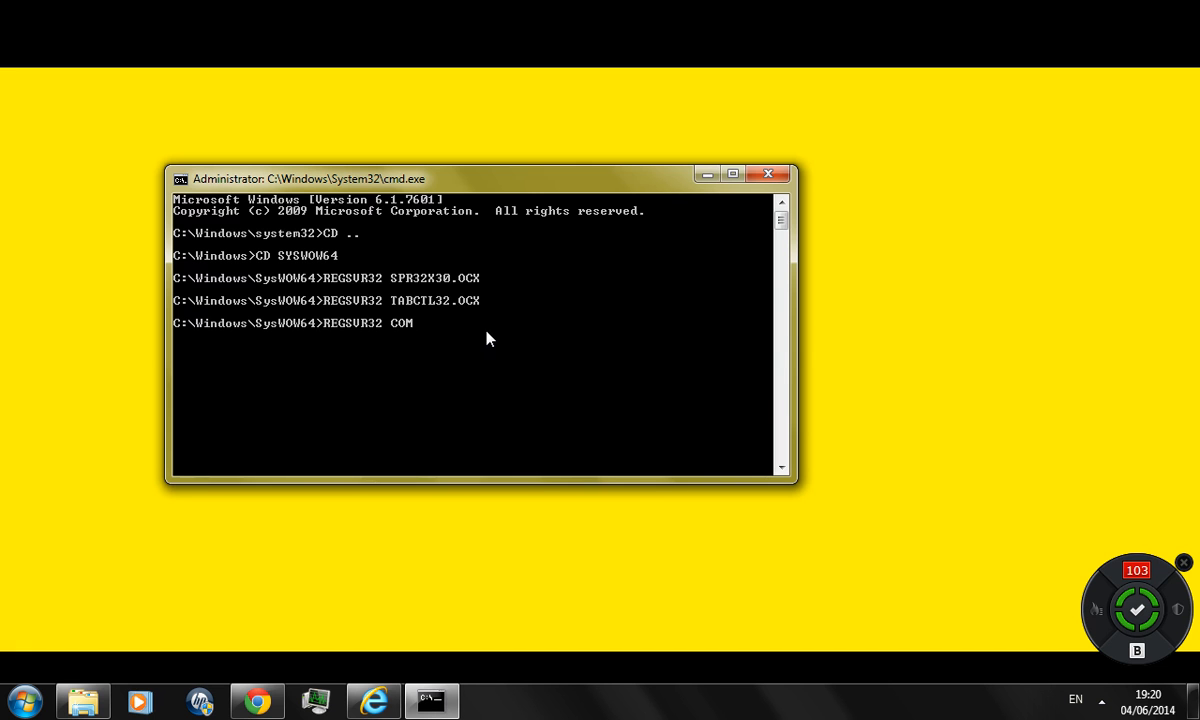
pyautogui.write('DL')
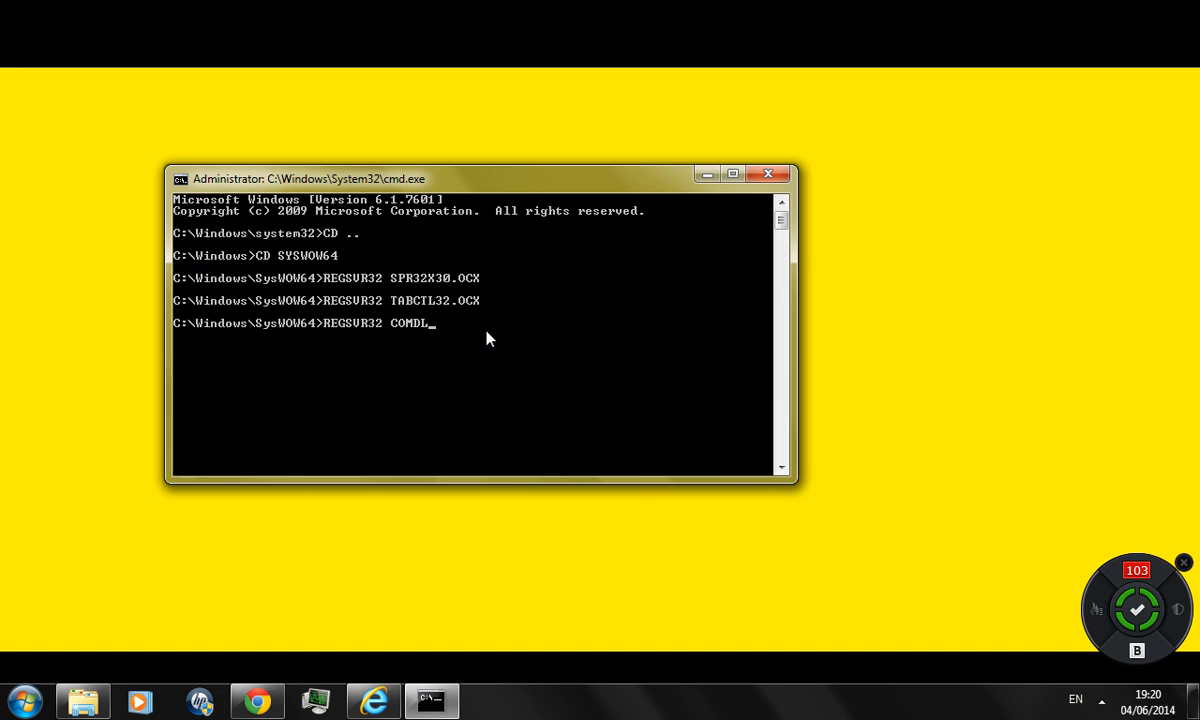
pyautogui.write('G32.')
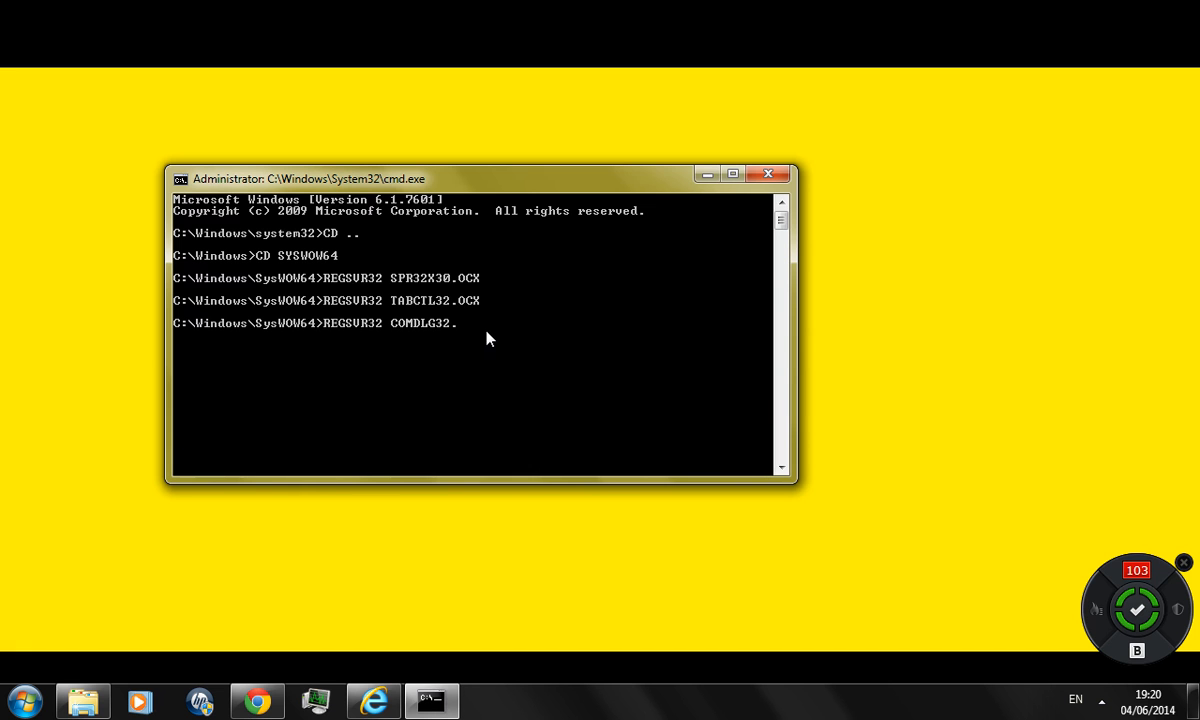
pyautogui.write('OCX')
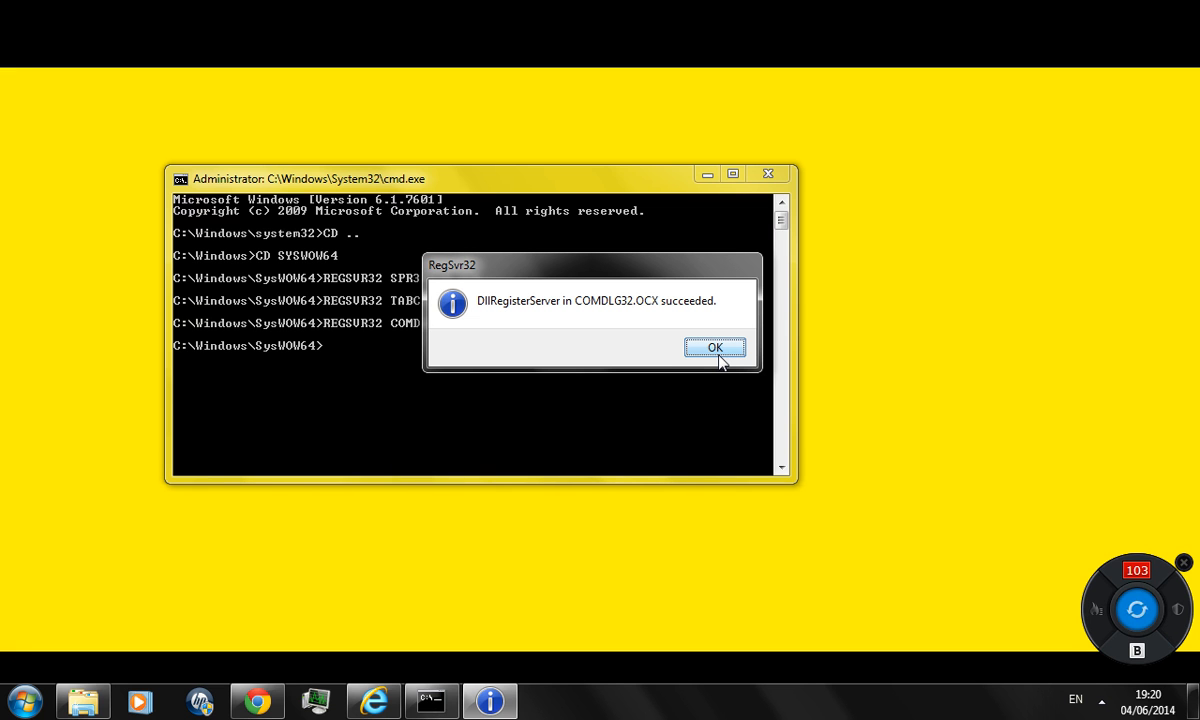
pyautogui.click(714, 348)
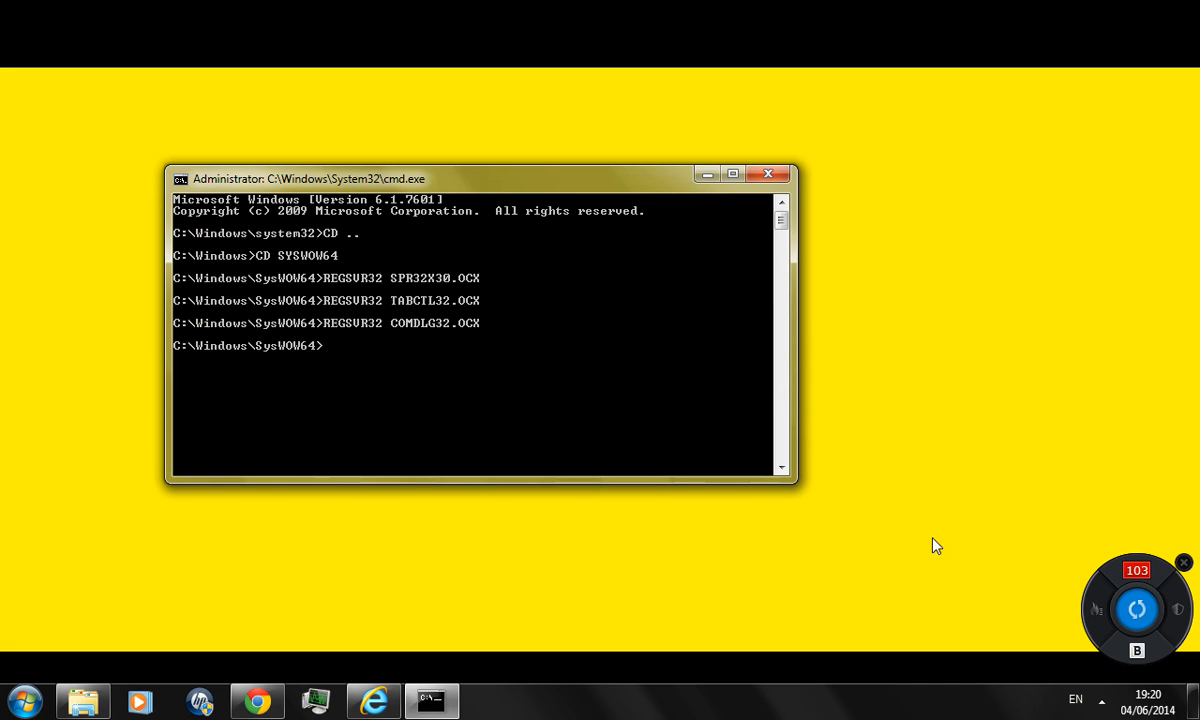